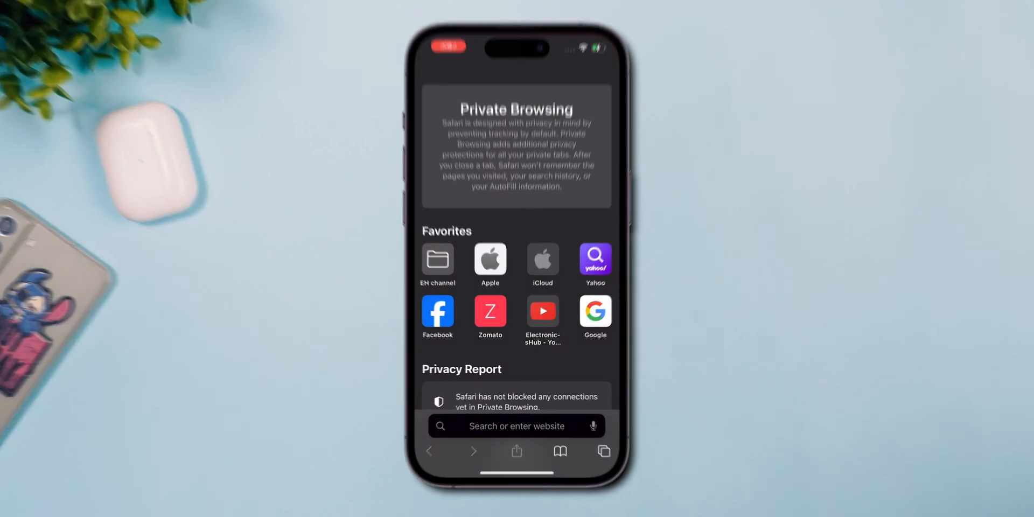
{"action": "type", "text": "www.spotify."}
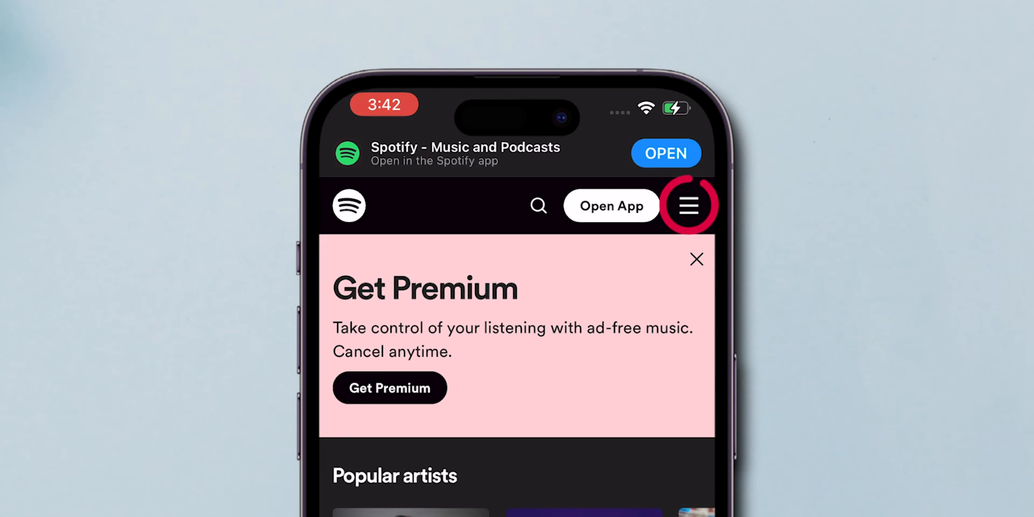
- Open the Spotify site's hamburger menu showing Premium, Support and Download
{"action": "left_click", "coordinate": [688, 205]}
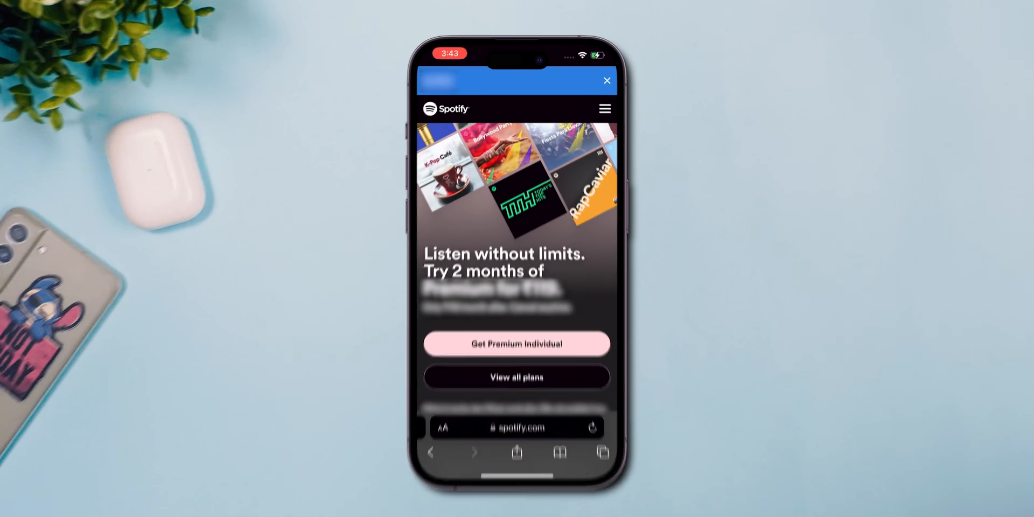
{"action": "left_click", "coordinate": [516, 377]}
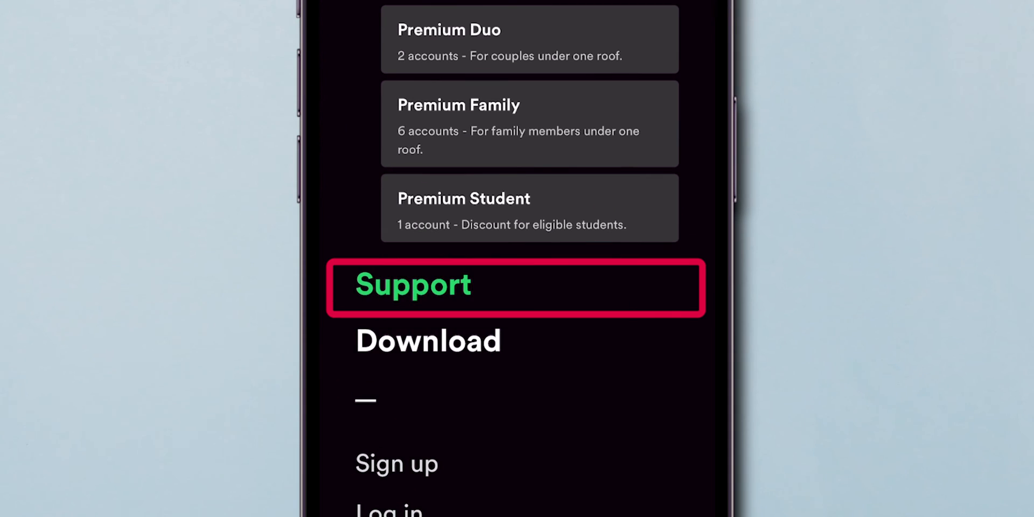
- Go to Support, then Account Help, and show its Account settings topics
{"action": "left_click", "coordinate": [411, 285]}
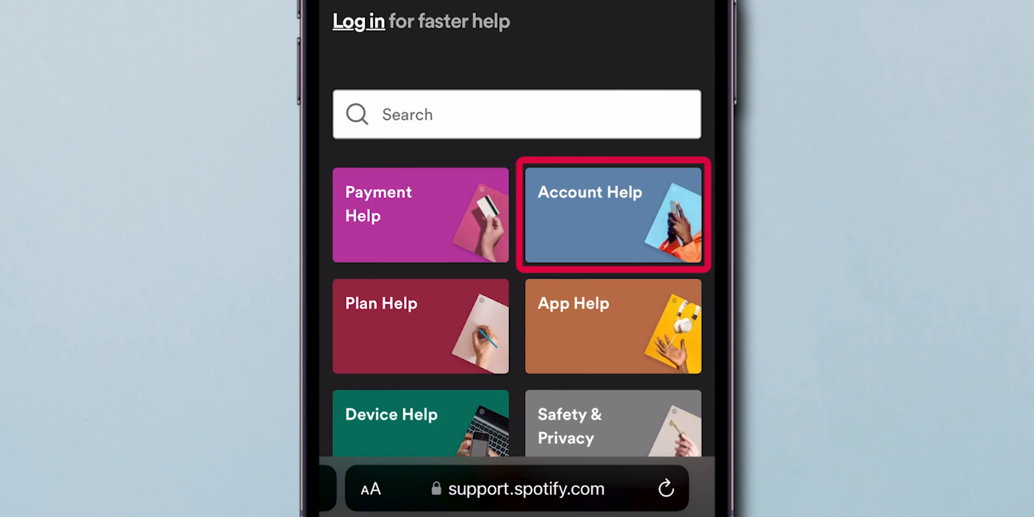
{"action": "left_click", "coordinate": [611, 214]}
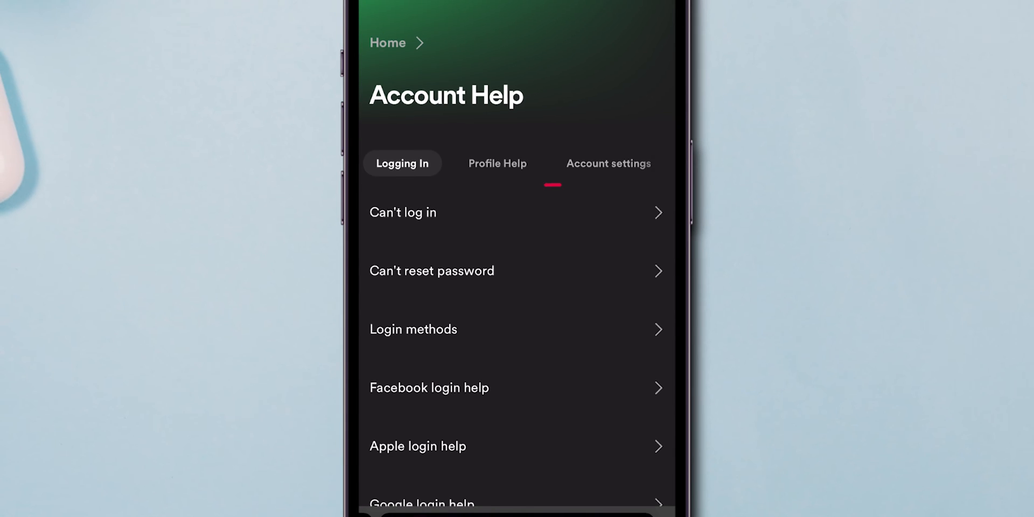
{"action": "left_click", "coordinate": [608, 163]}
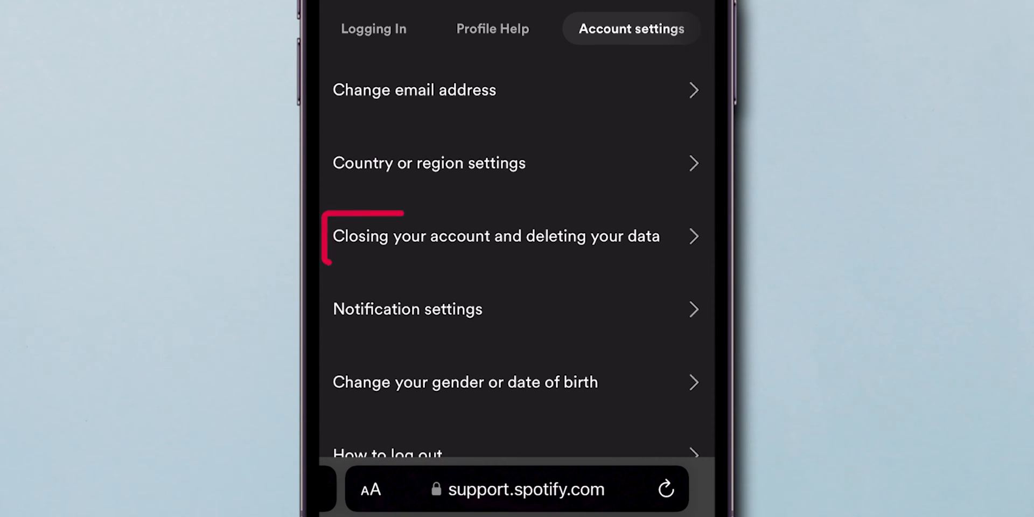
- Open 'Closing your account and deleting your data' and scroll to the close-account option
{"action": "left_click", "coordinate": [496, 236]}
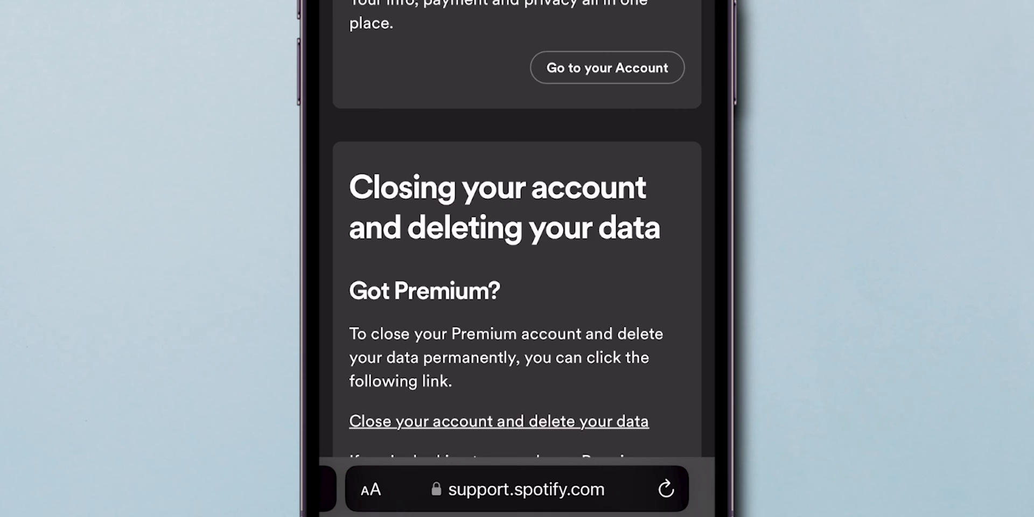
{"action": "scroll", "scroll_direction": "down", "scroll_amount": 3}
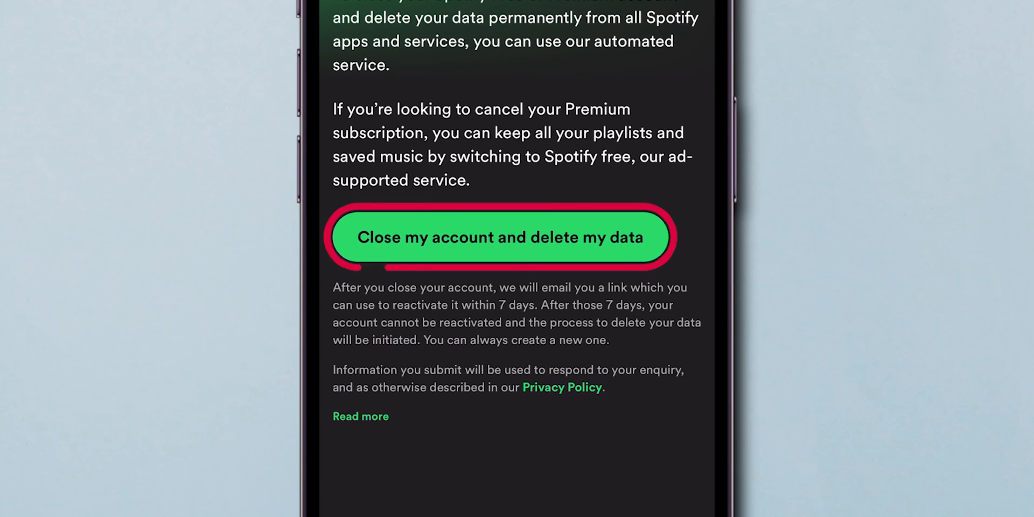
- Start the support chat and request 'Close my account and delete my data'
{"action": "left_click", "coordinate": [499, 237]}
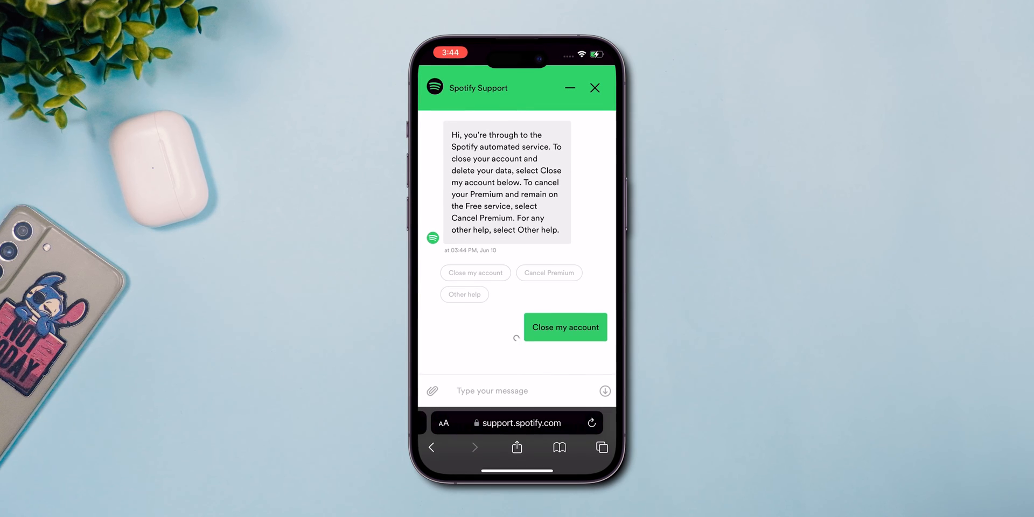
{"action": "left_click", "coordinate": [564, 327]}
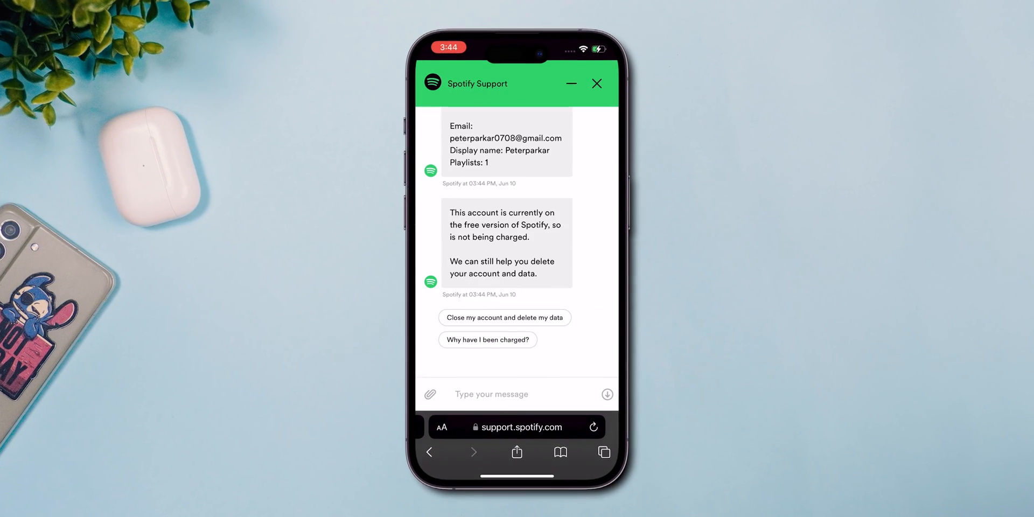
{"action": "left_click", "coordinate": [505, 317]}
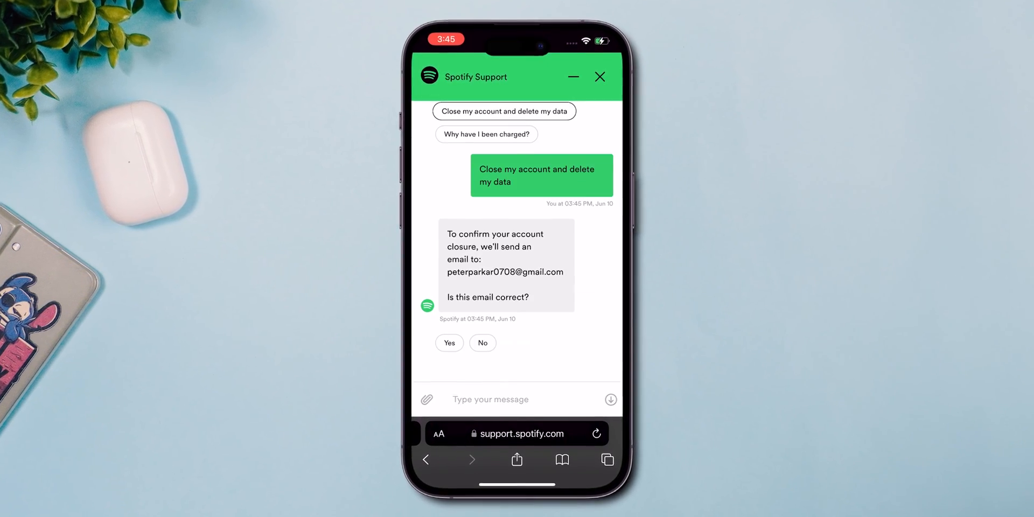
- Confirm the closure email with Yes and choose 'End the conversation'
{"action": "left_click", "coordinate": [449, 342]}
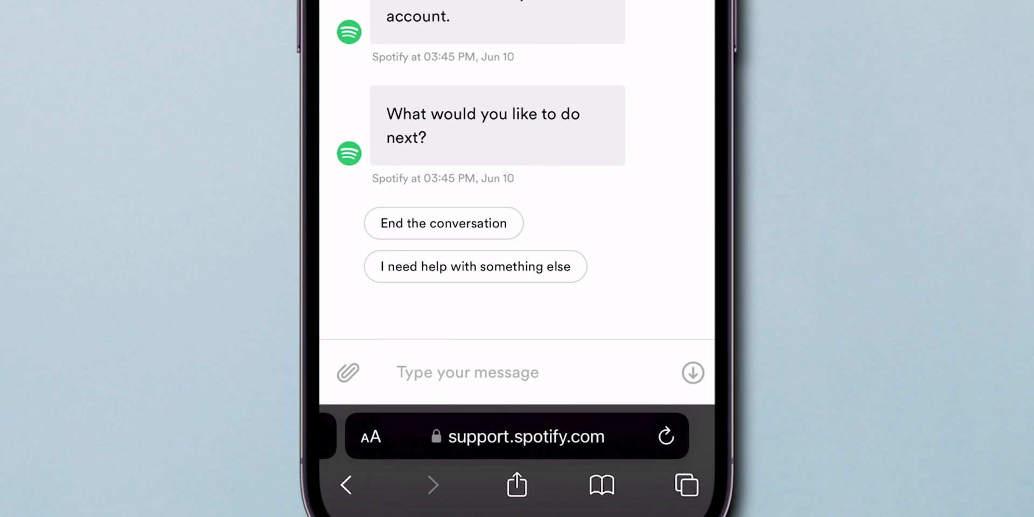
{"action": "left_click", "coordinate": [443, 223]}
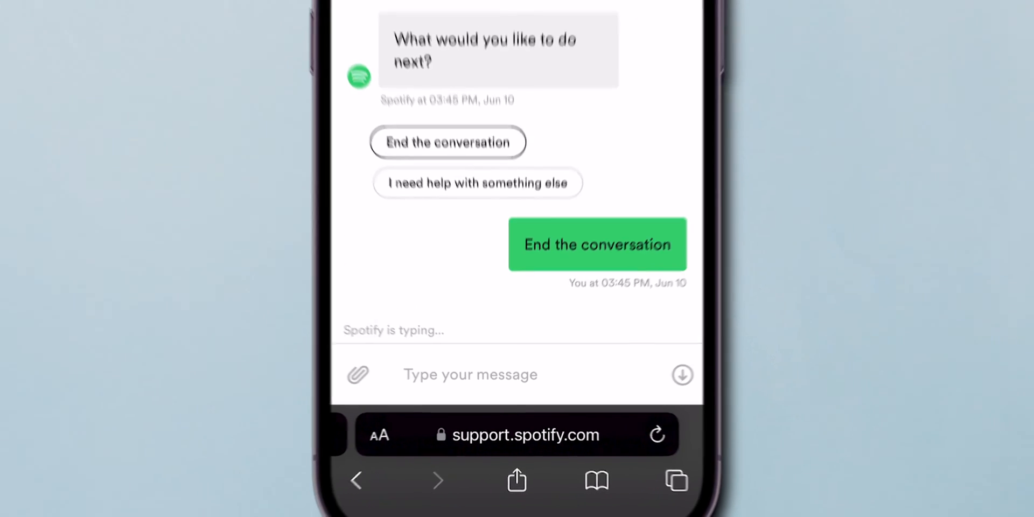